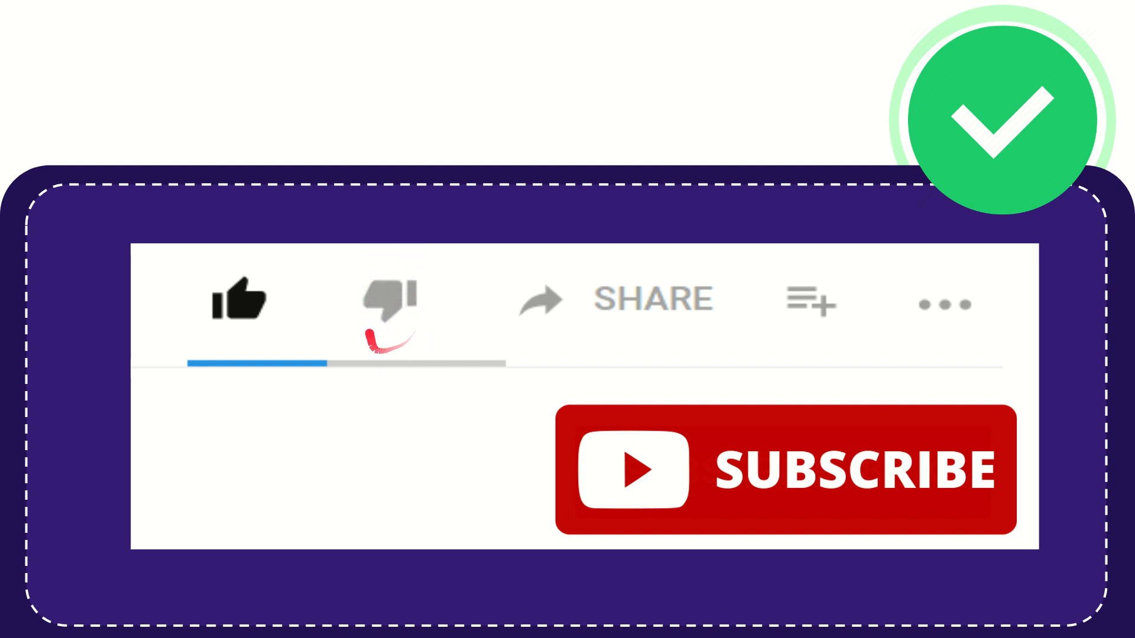
left_click(388, 300)
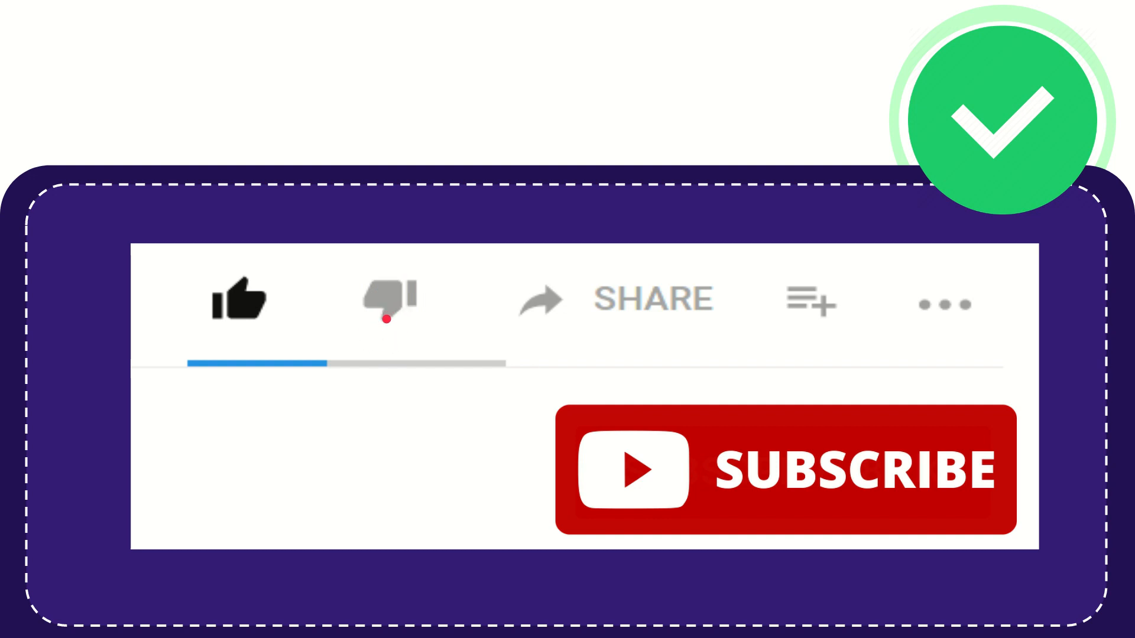